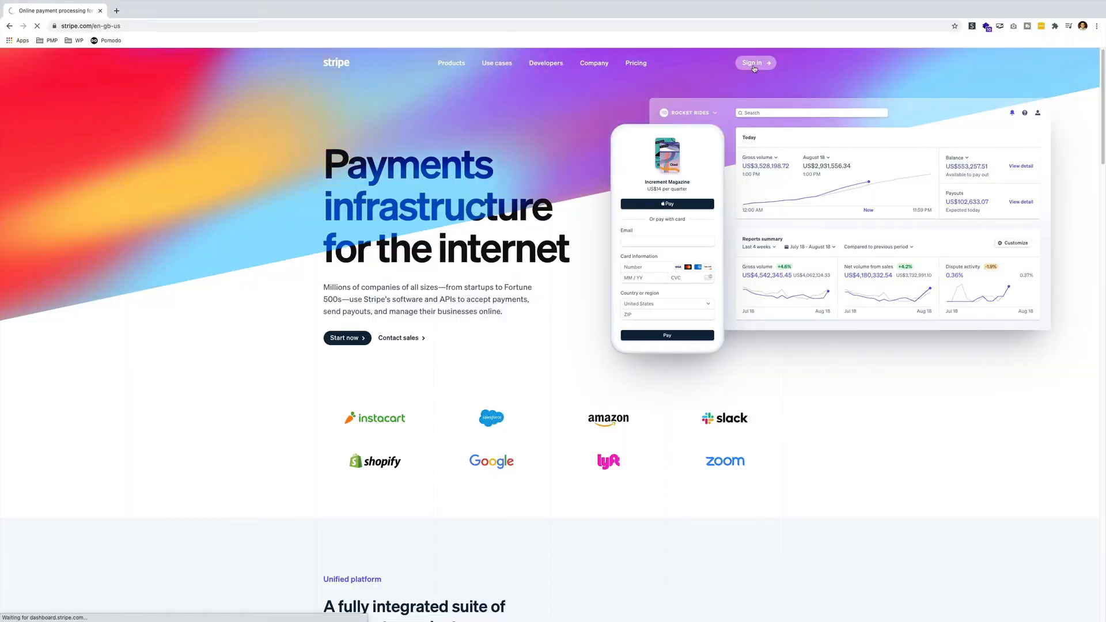
# Go to the Stripe dashboard sign-in page from stripe.com.
pyautogui.click(754, 62)
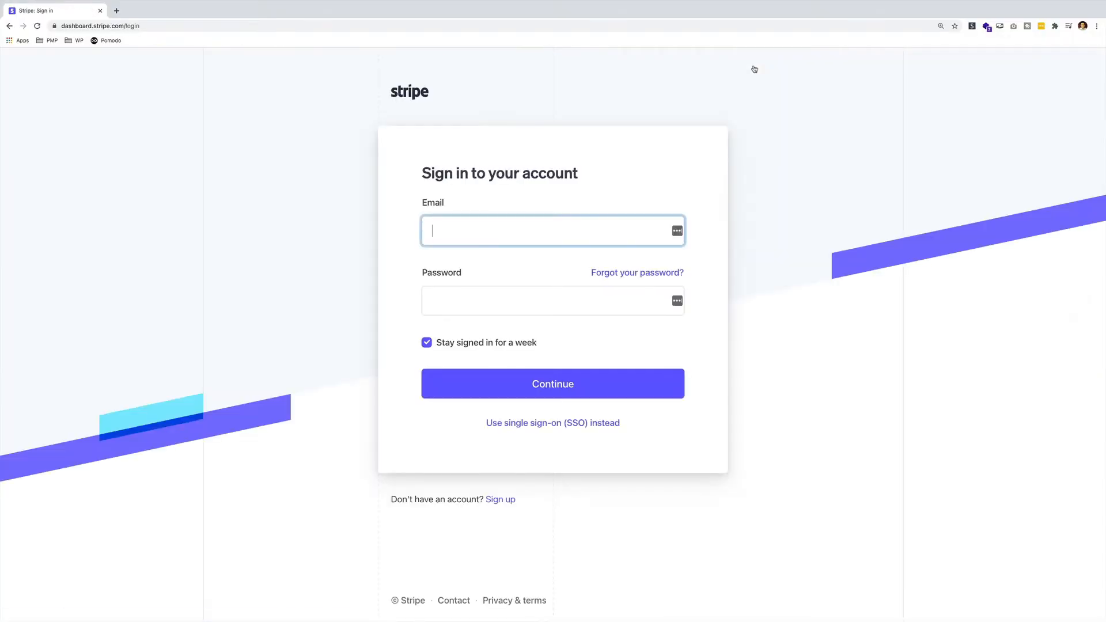
pyautogui.moveTo(393, 535)
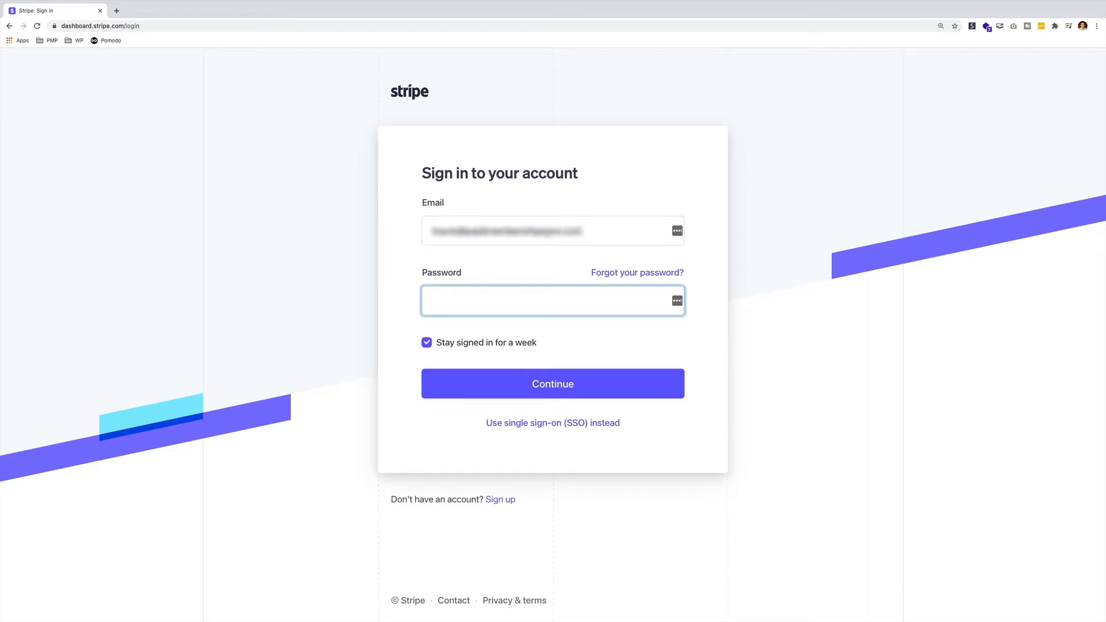
# Submit the sign-in and go to the test-mode Developers overview.
pyautogui.click(552, 384)
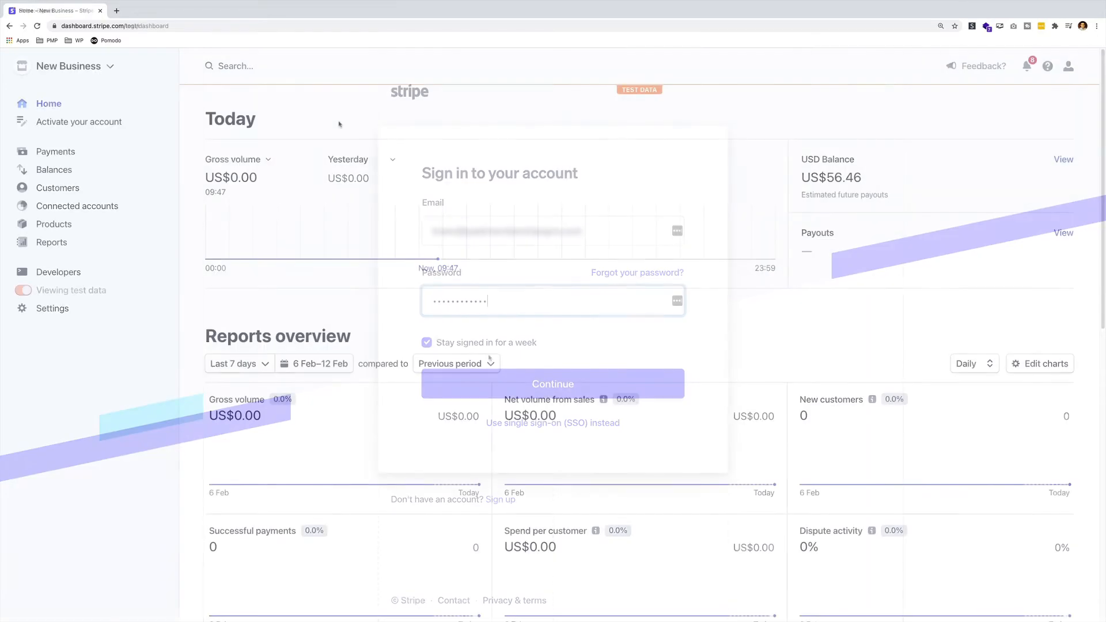
pyautogui.click(552, 384)
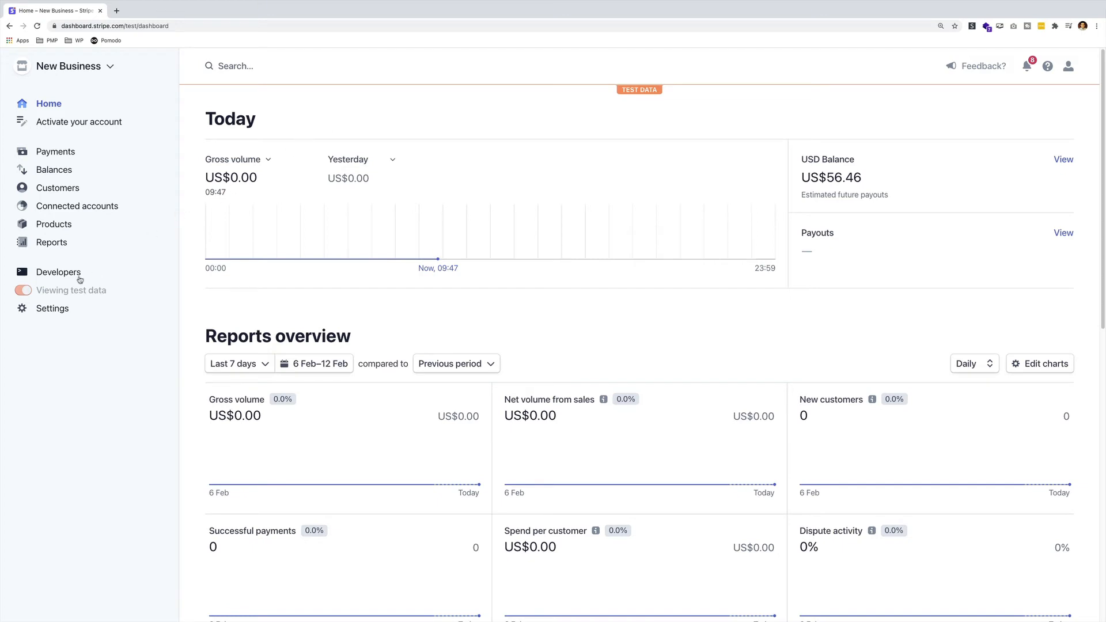
pyautogui.click(58, 272)
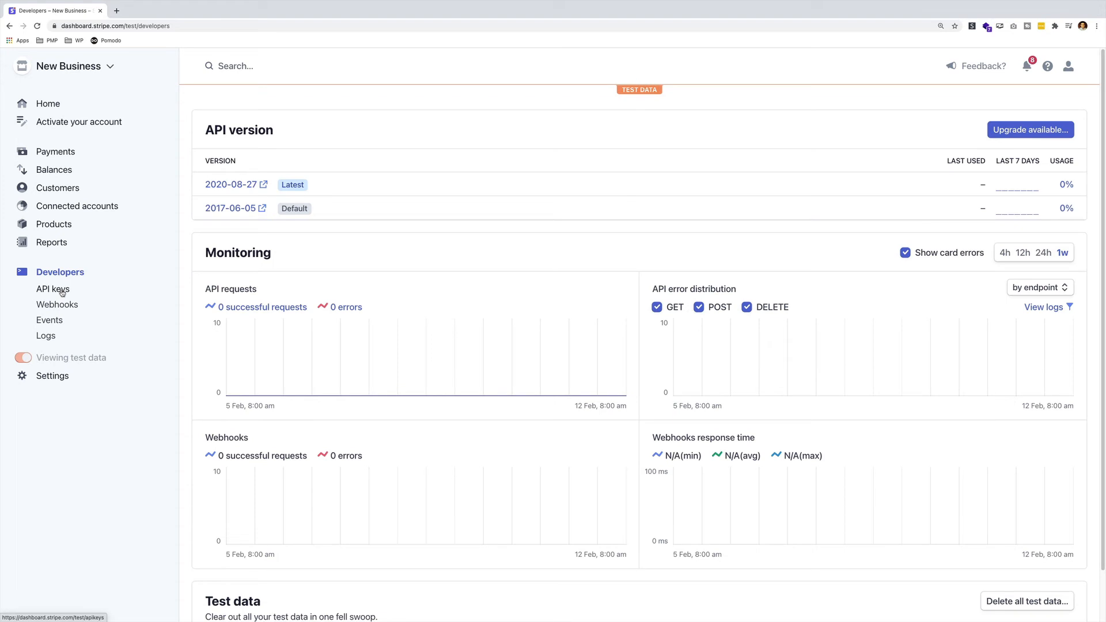
# Reveal and copy the secret test key from the API keys list.
pyautogui.click(52, 288)
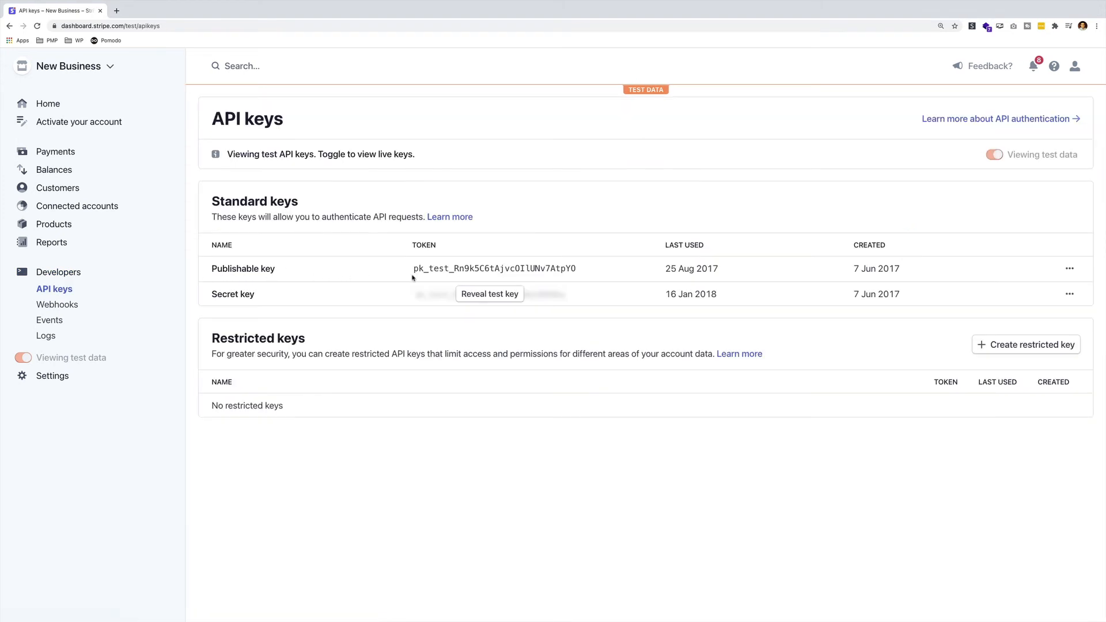
pyautogui.moveTo(275, 301)
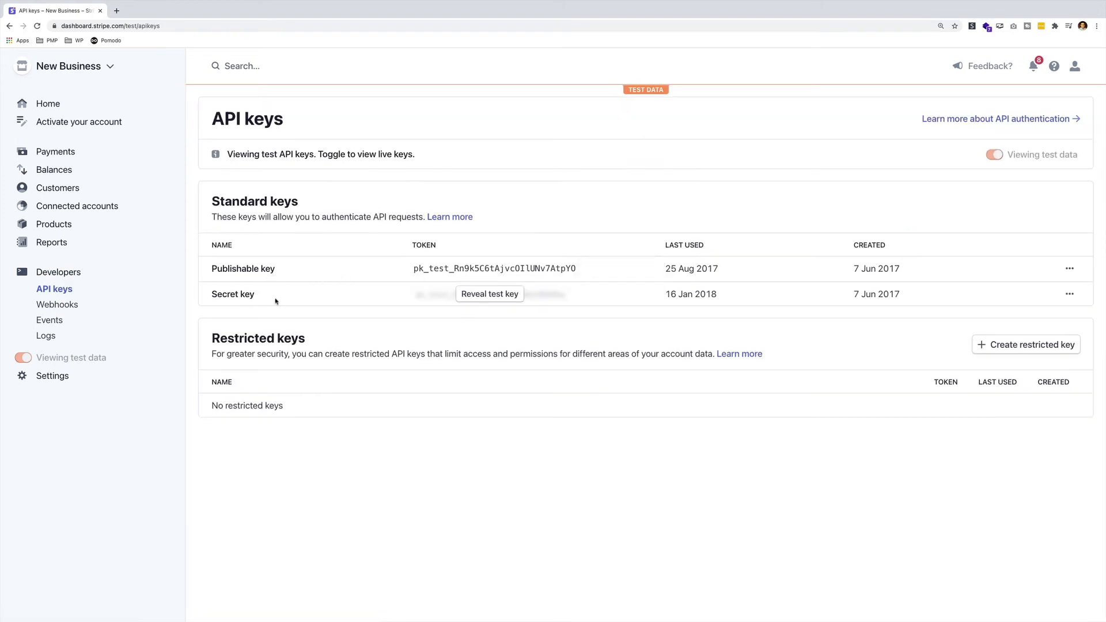
pyautogui.click(488, 294)
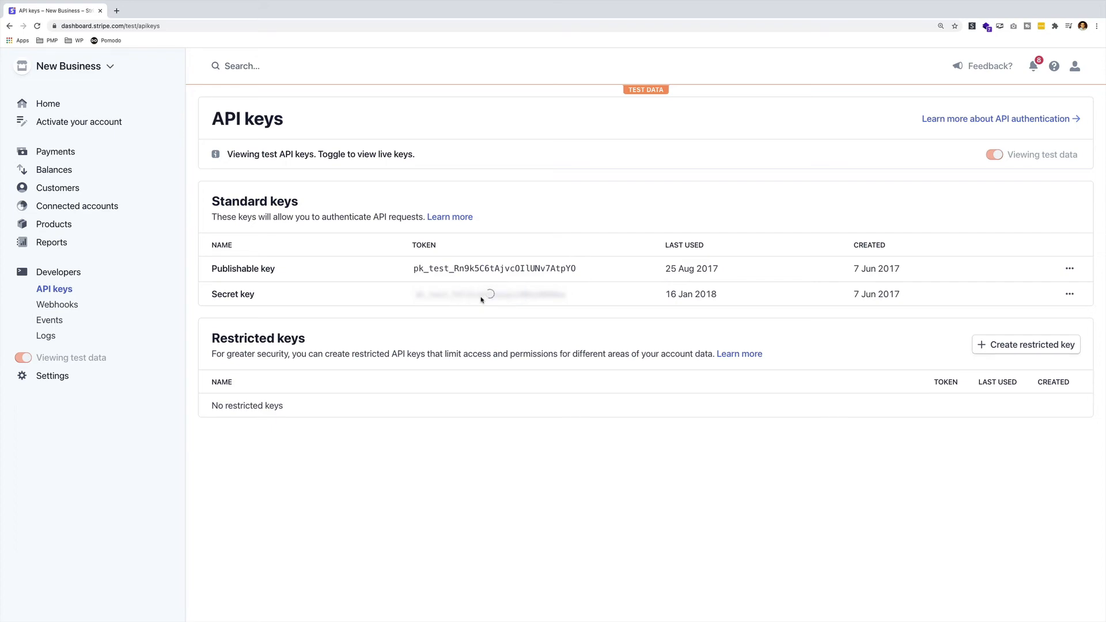
pyautogui.click(490, 294)
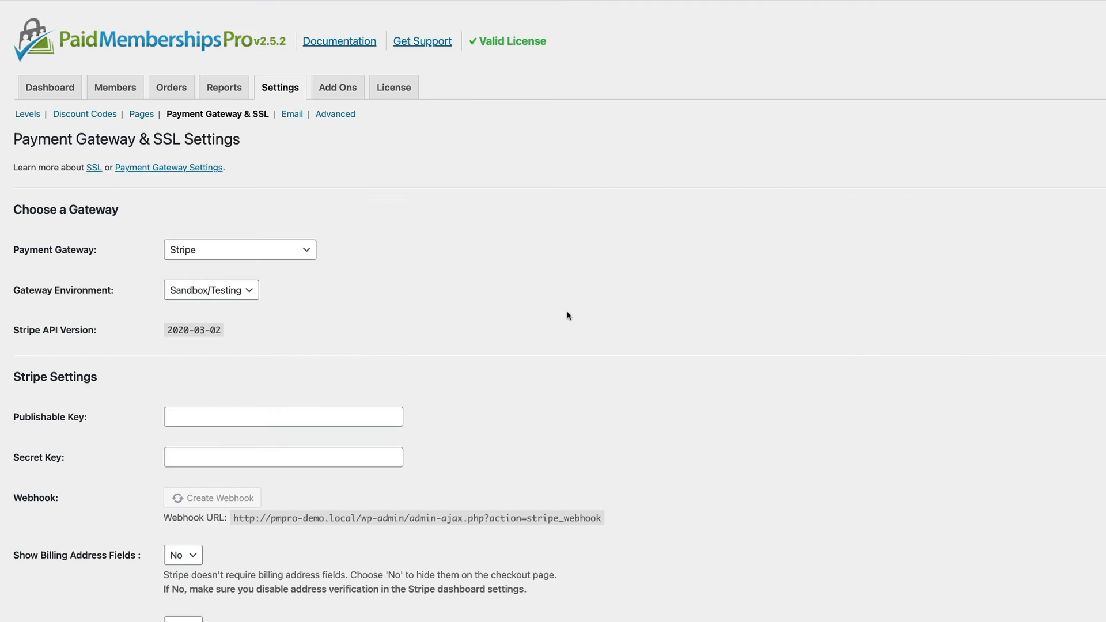
# Begin entering the Stripe Publishable Key in the PMP gateway settings.
pyautogui.click(283, 416)
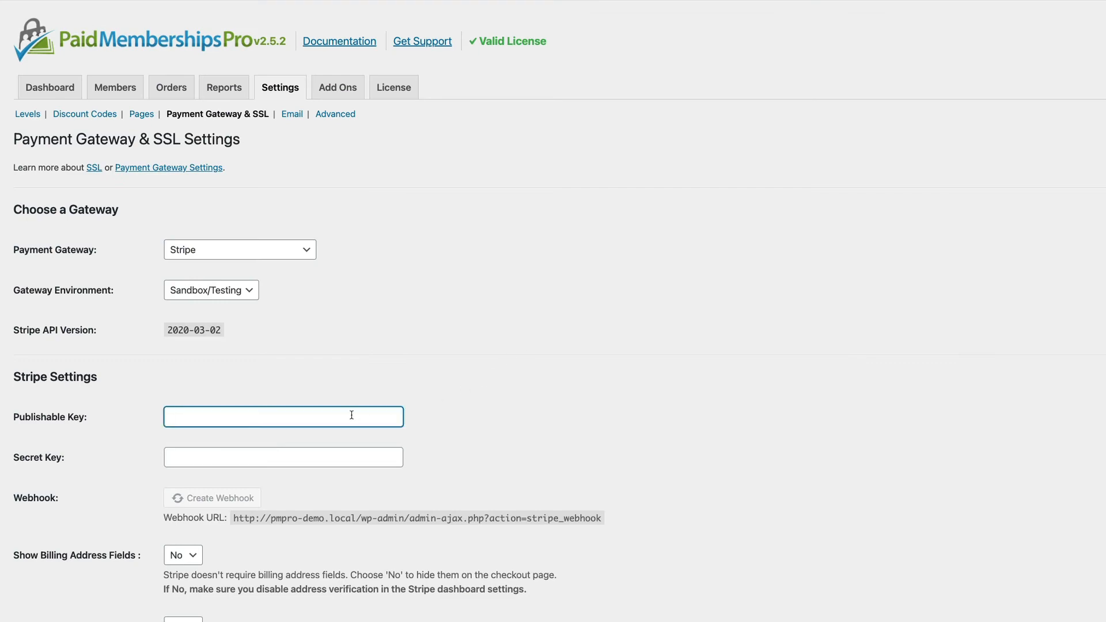